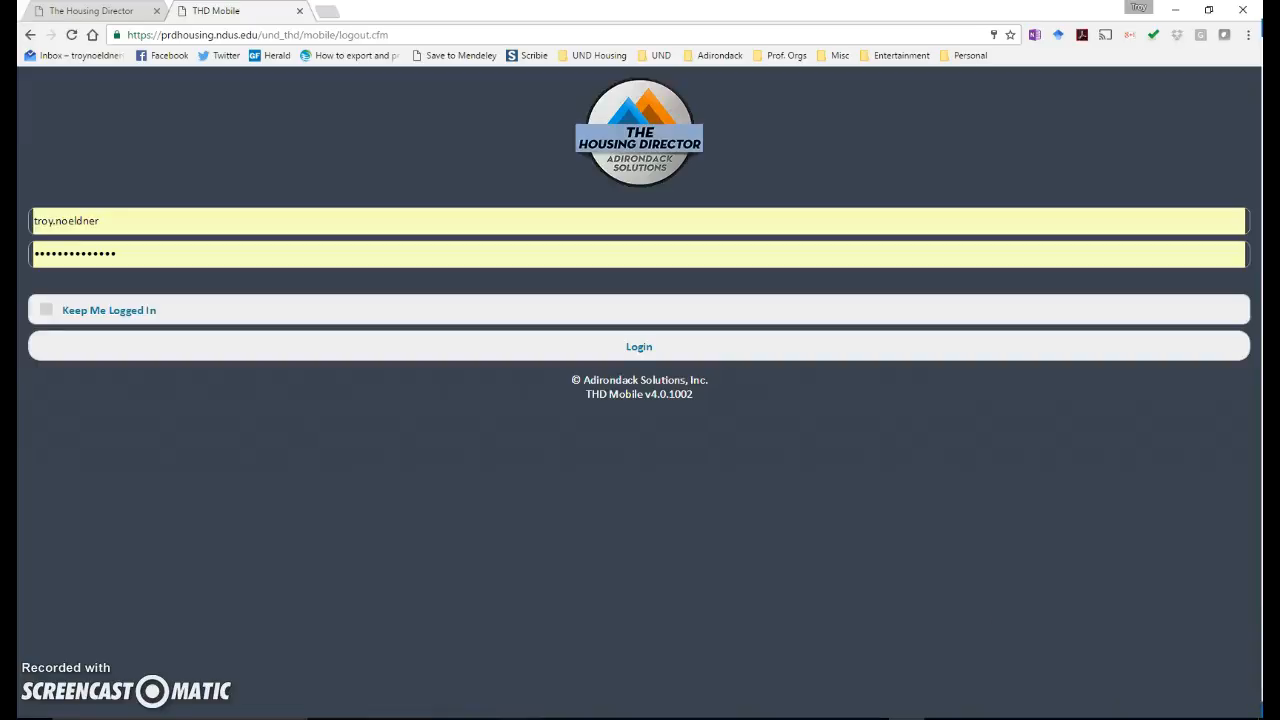
{"action": "mouse_move", "coordinate": [55, 717]}
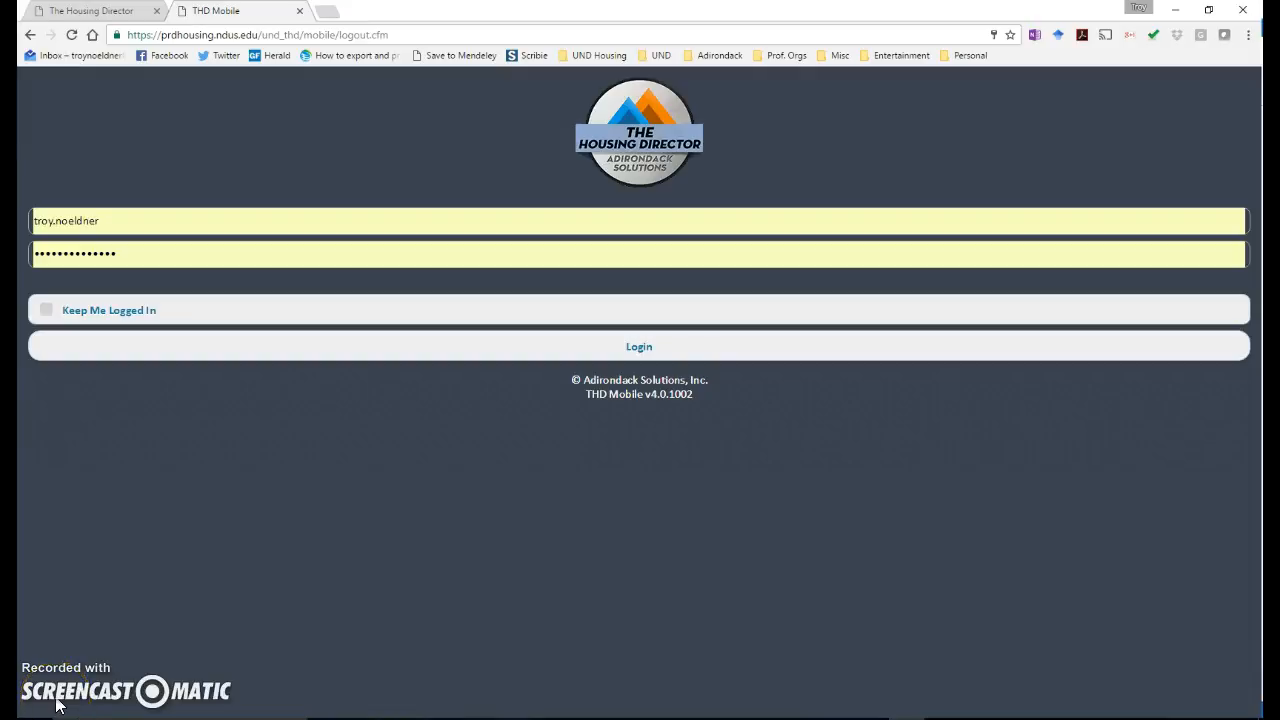
{"action": "mouse_move", "coordinate": [67, 700]}
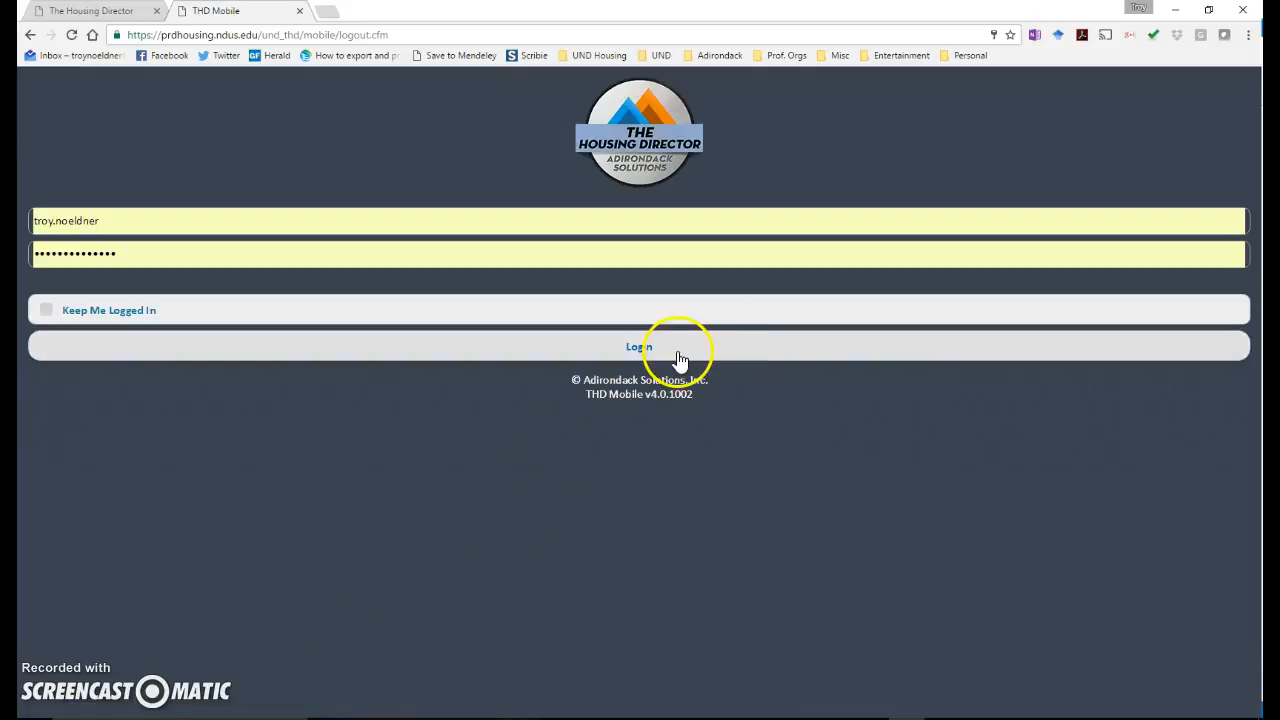
Step: Sign in and open the Fall Spring Empty Rooms to Clean report from Reporting
{"action": "left_click", "coordinate": [638, 346]}
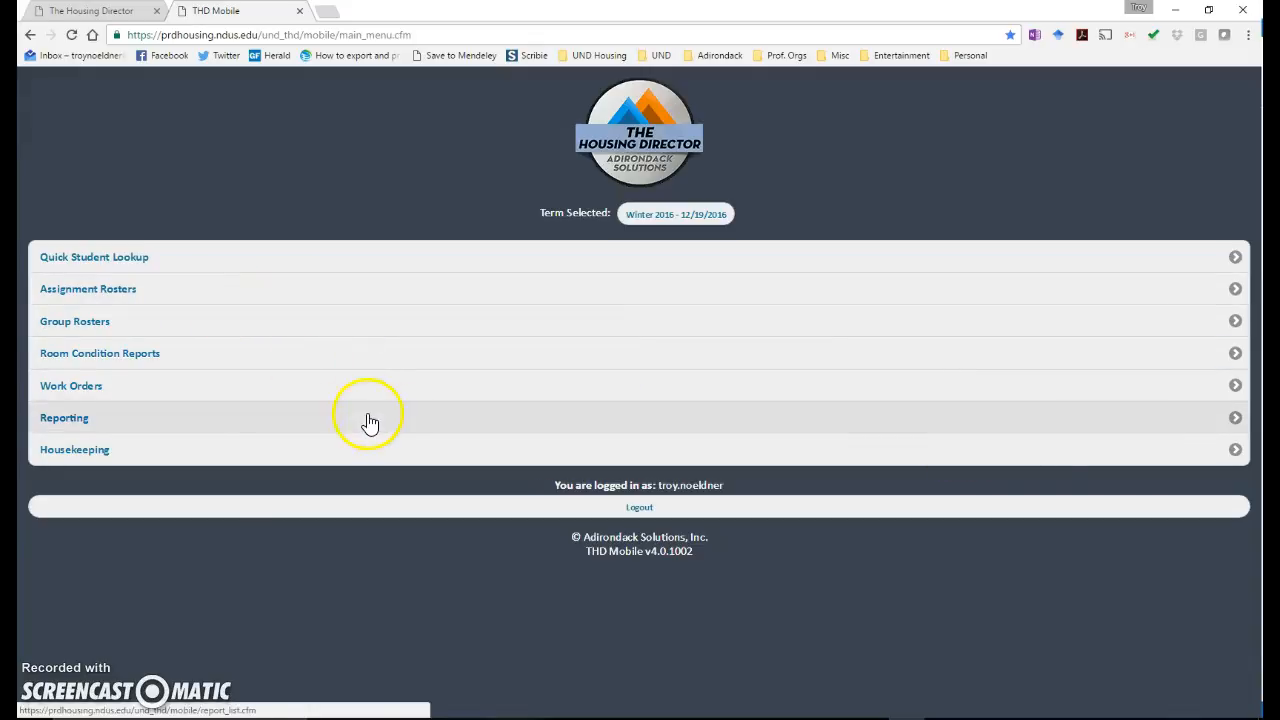
{"action": "mouse_move", "coordinate": [247, 428]}
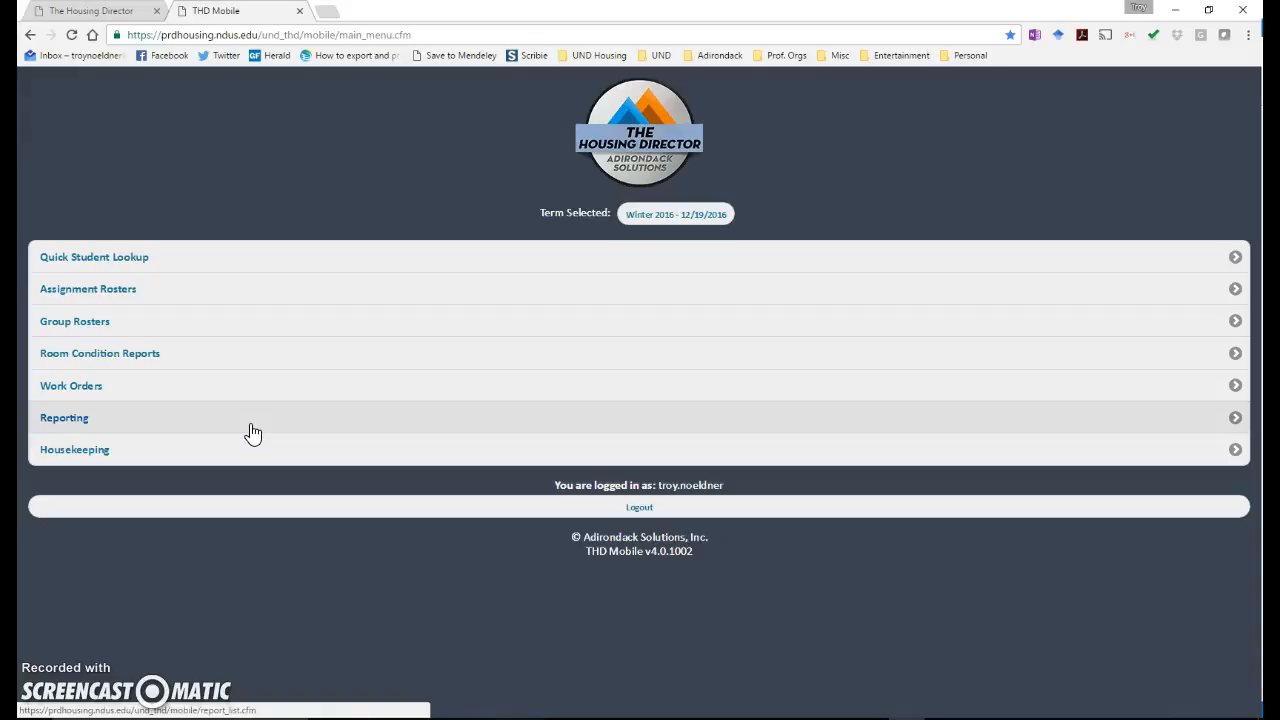
{"action": "left_click", "coordinate": [64, 417]}
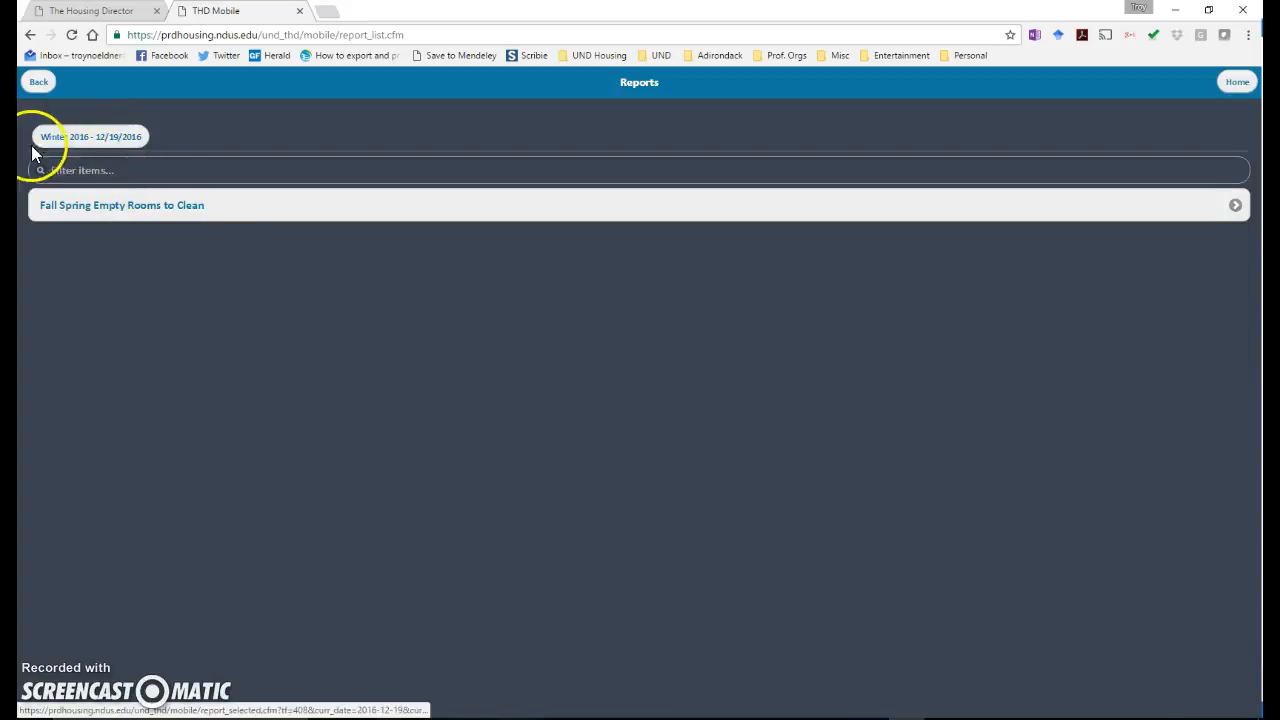
{"action": "left_click", "coordinate": [90, 136]}
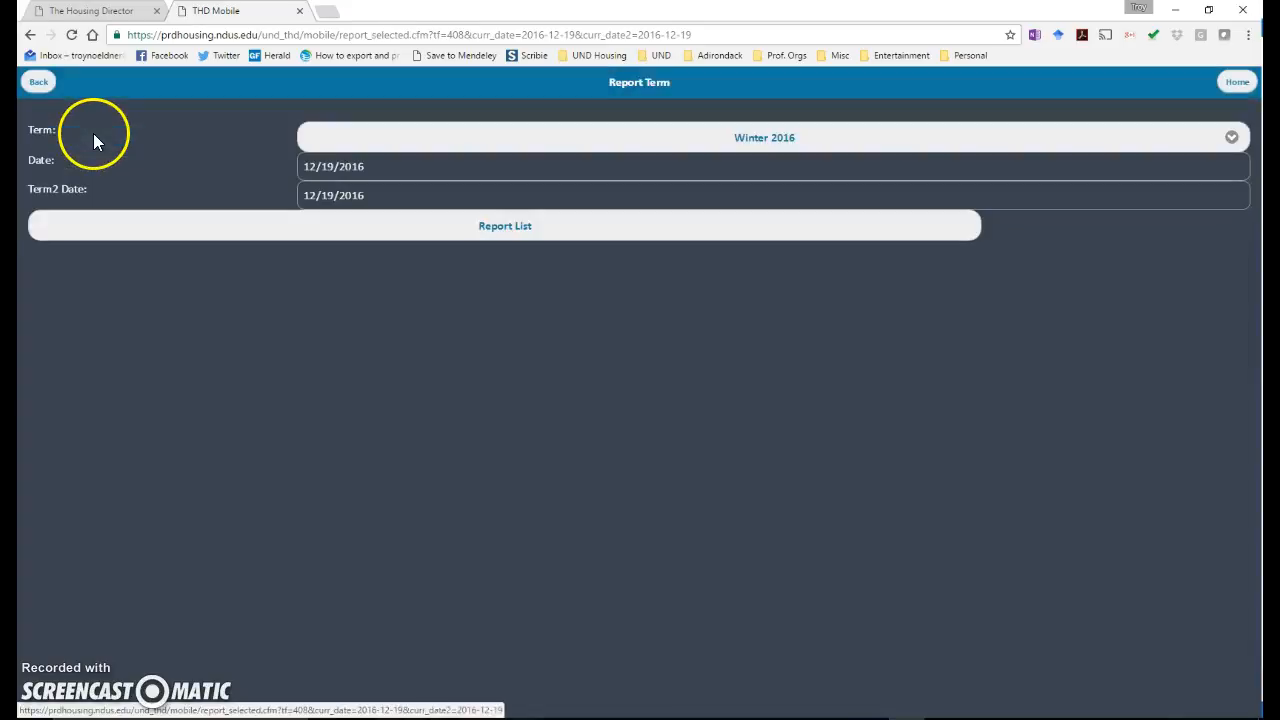
Step: Run the report for Fall 2016 with a Term2 date of 01/10/2017
{"action": "left_click", "coordinate": [764, 137]}
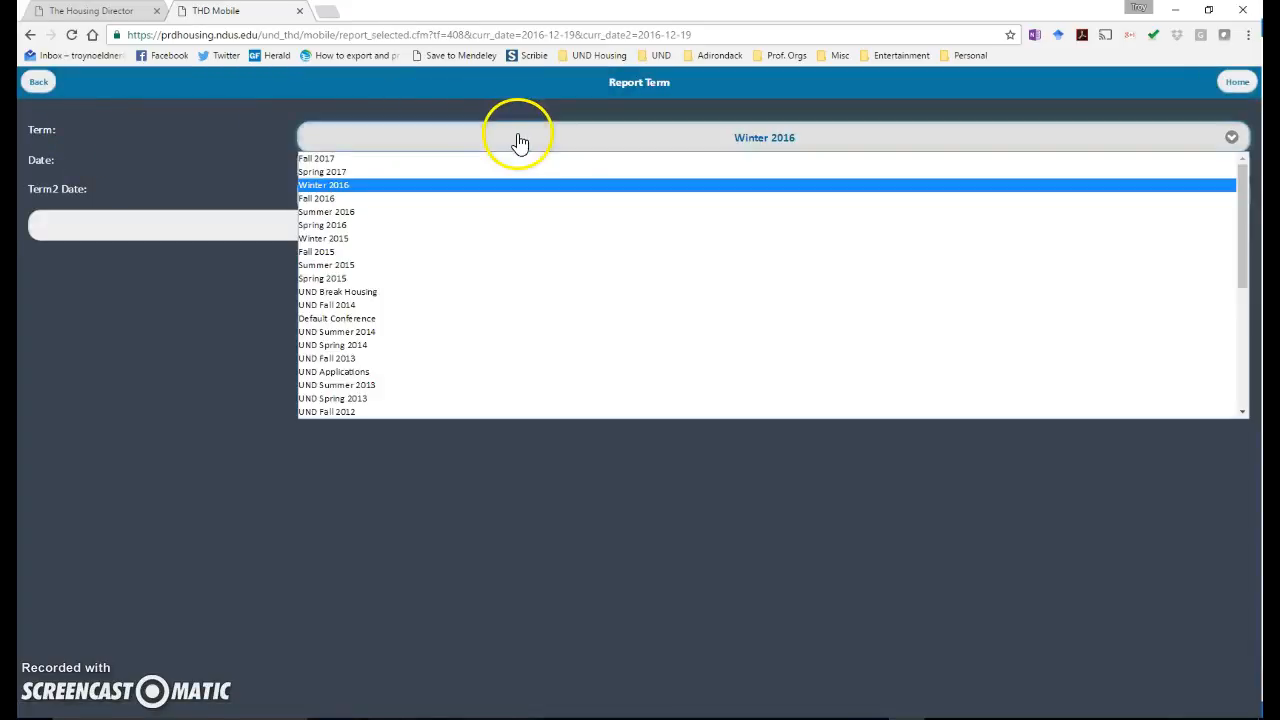
{"action": "left_click", "coordinate": [316, 198]}
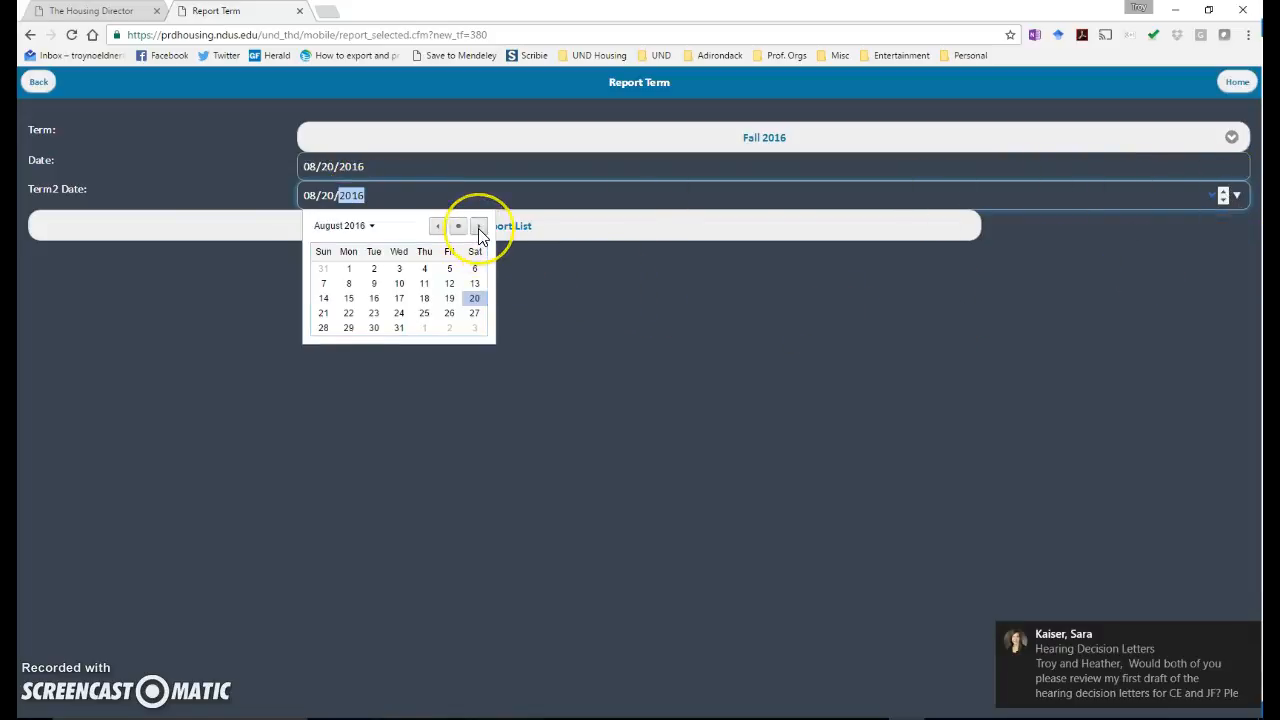
{"action": "left_click", "coordinate": [478, 225]}
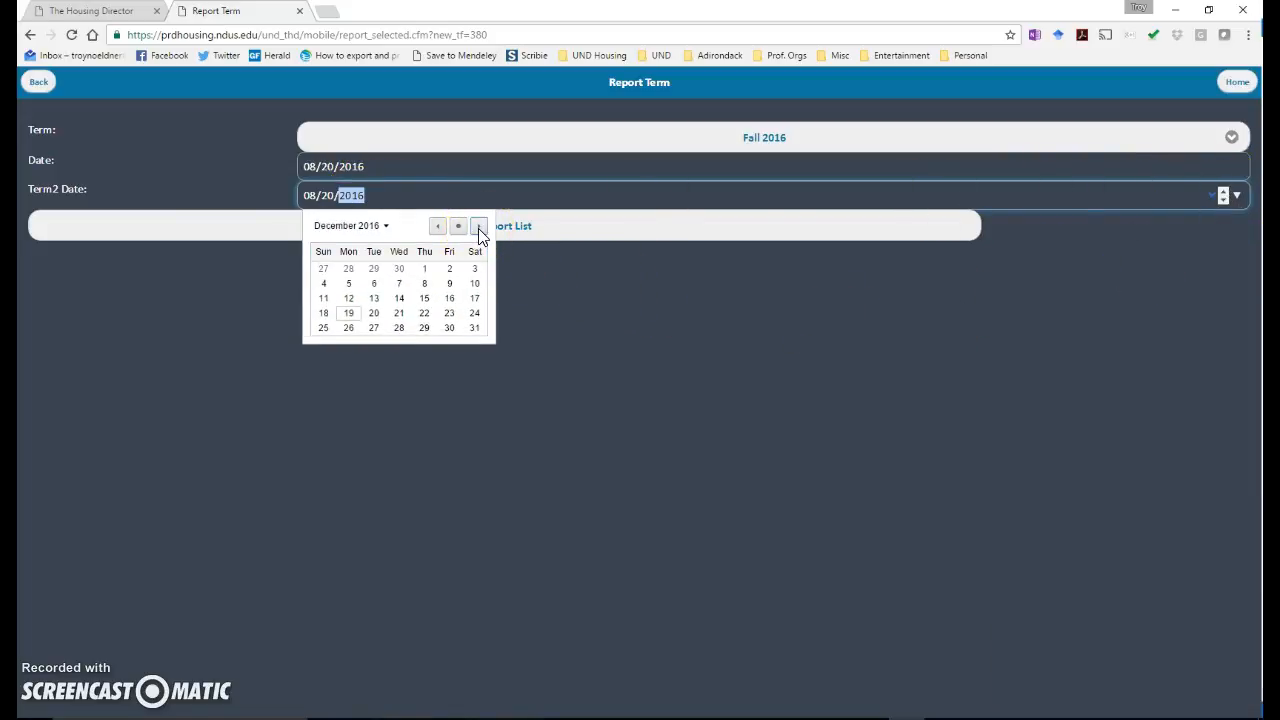
{"action": "left_click", "coordinate": [478, 225]}
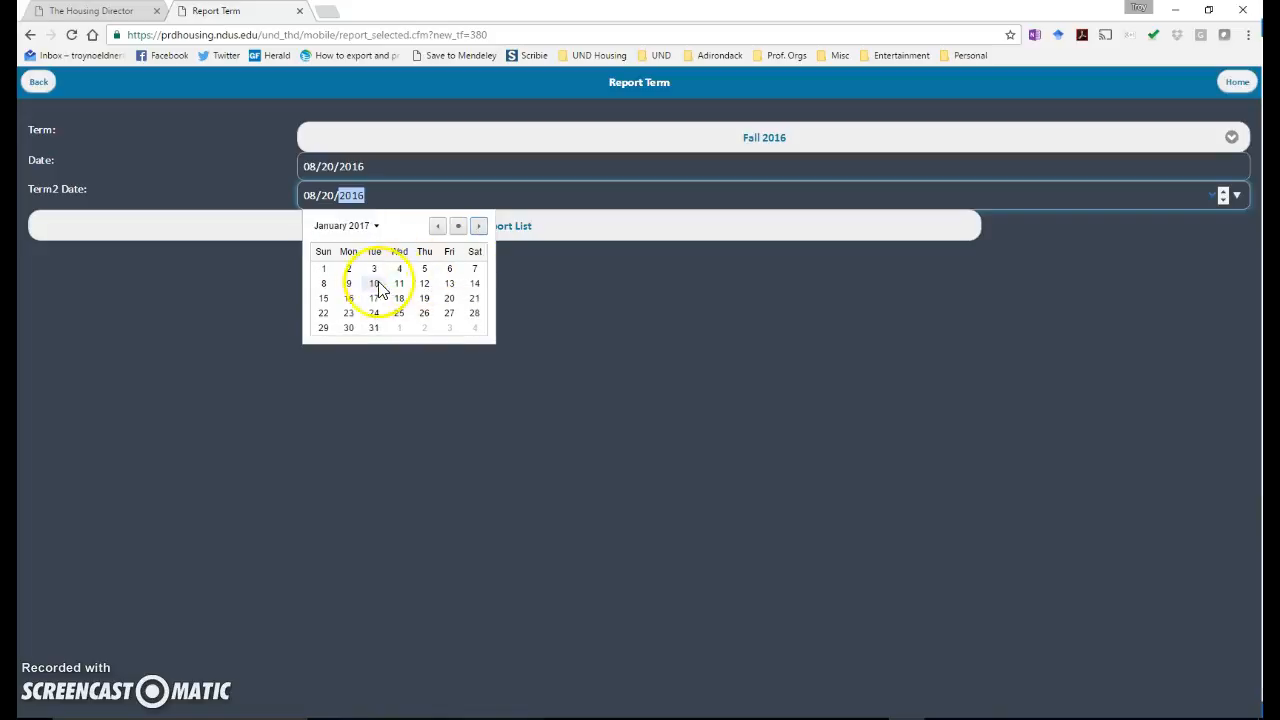
{"action": "left_click", "coordinate": [374, 283]}
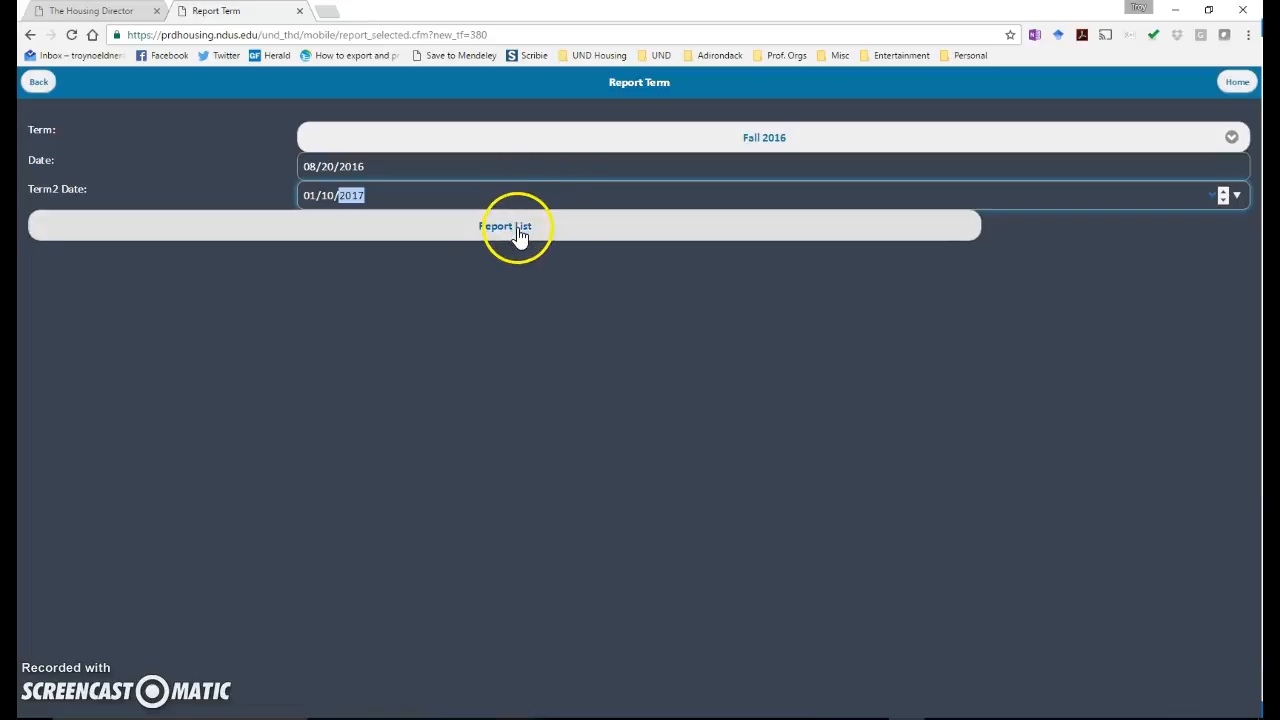
{"action": "left_click", "coordinate": [510, 225]}
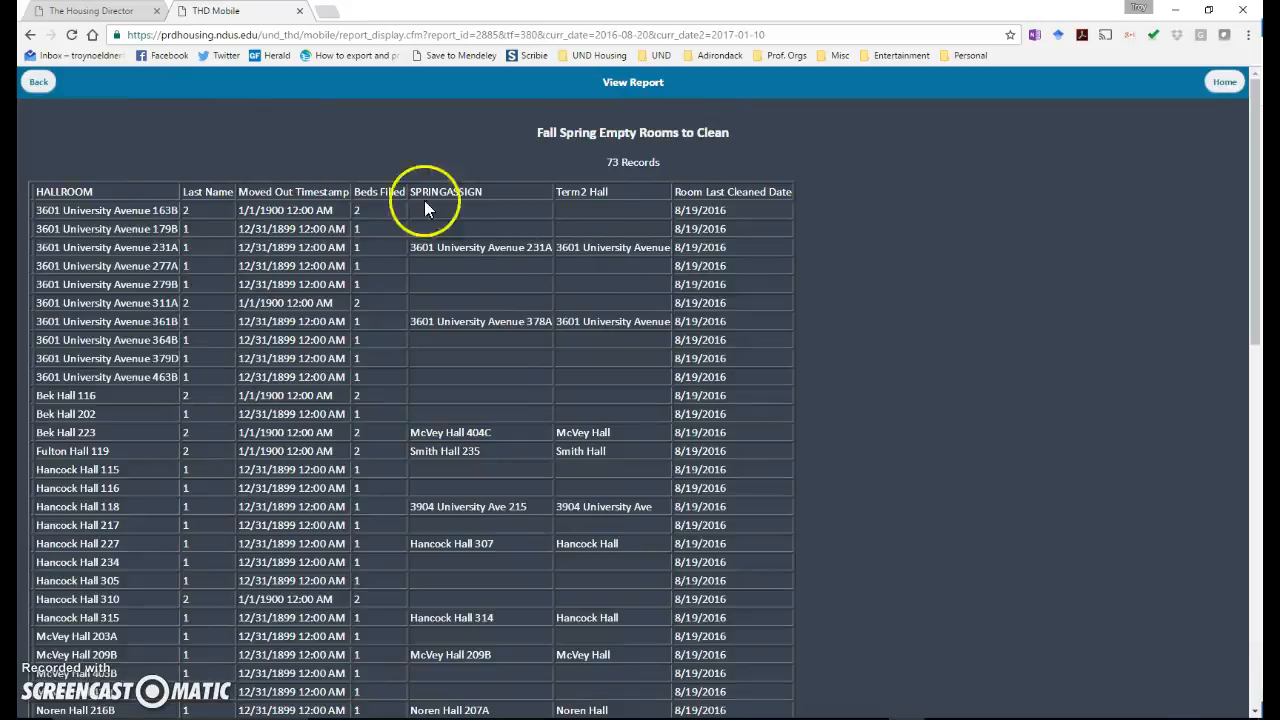
{"action": "mouse_move", "coordinate": [190, 200]}
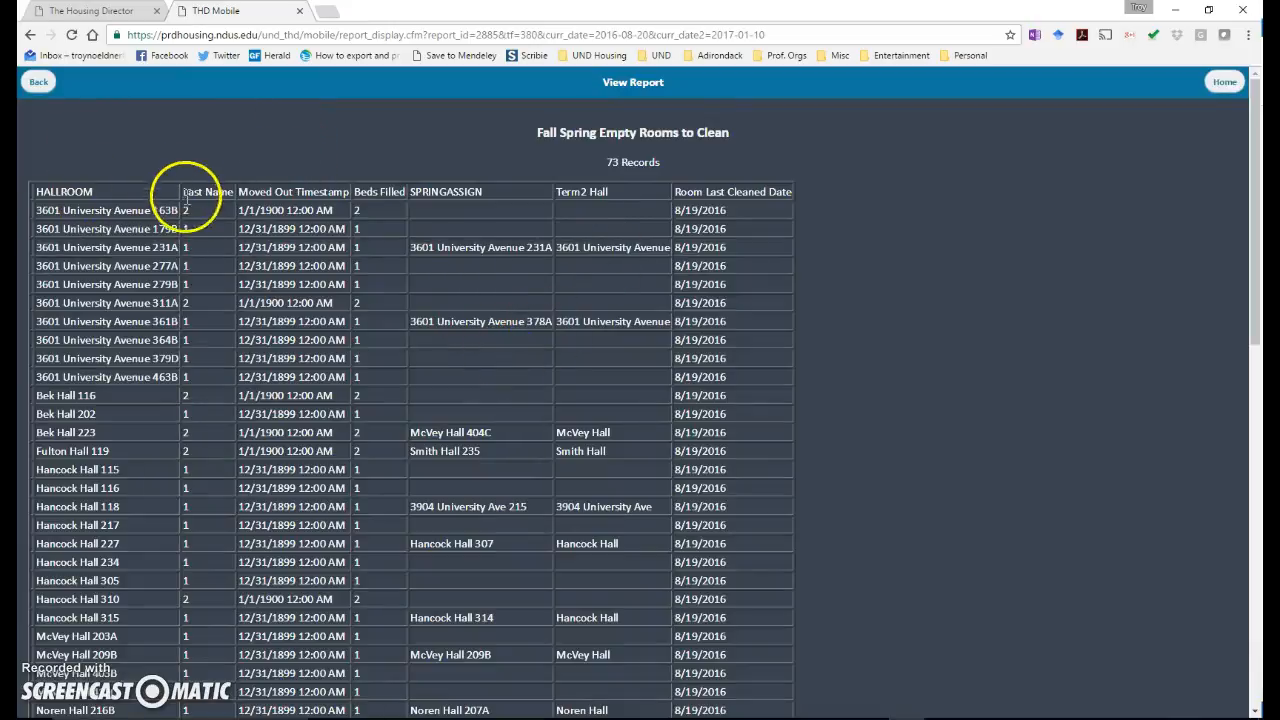
{"action": "mouse_move", "coordinate": [194, 228]}
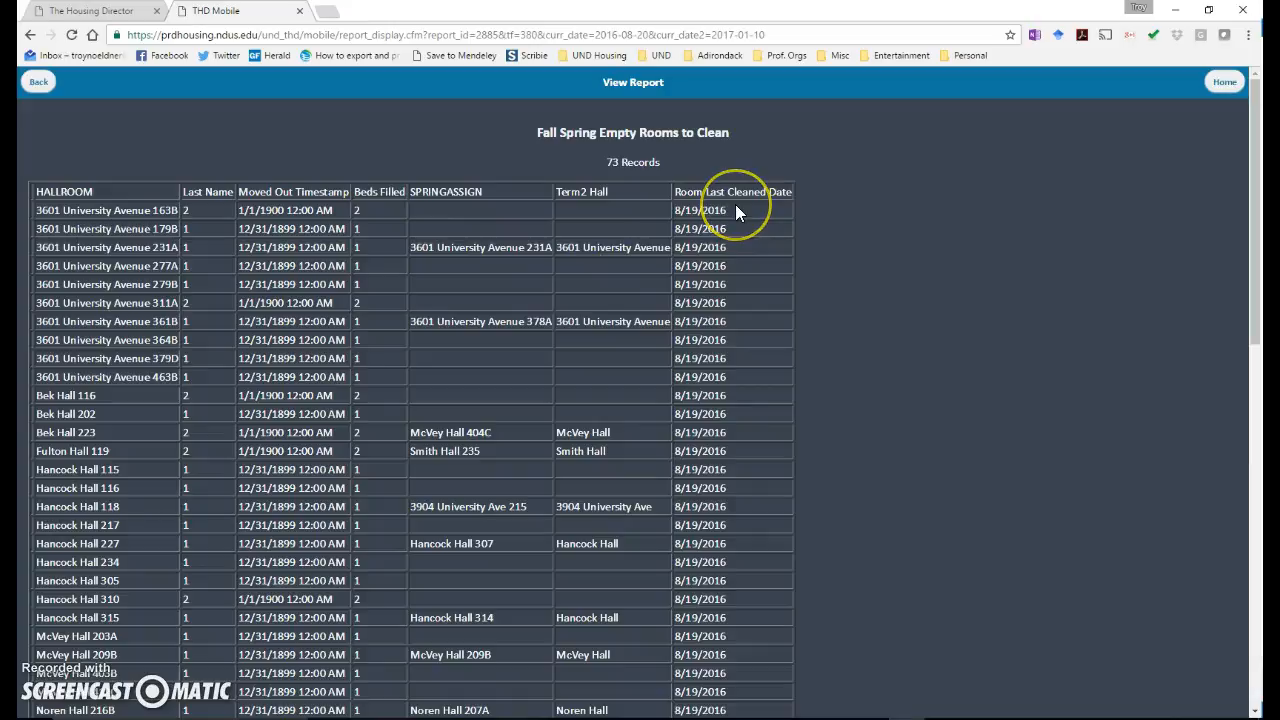
{"action": "mouse_move", "coordinate": [667, 235]}
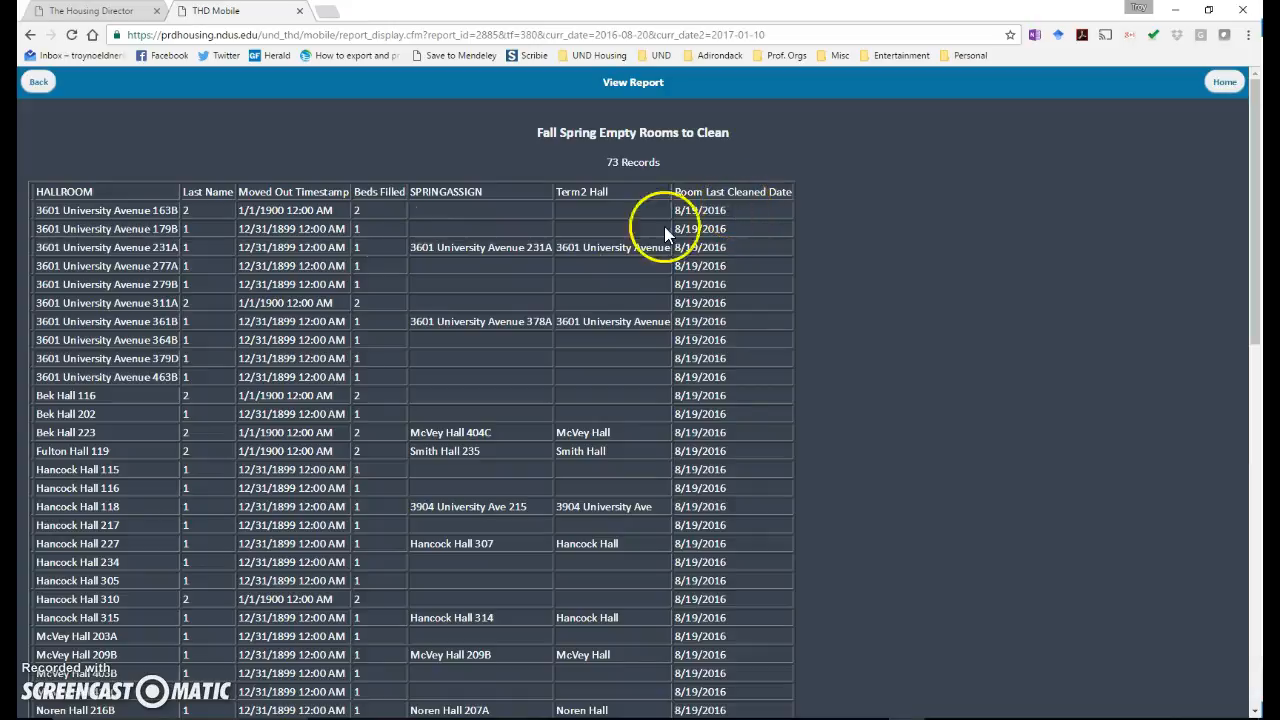
{"action": "mouse_move", "coordinate": [351, 482]}
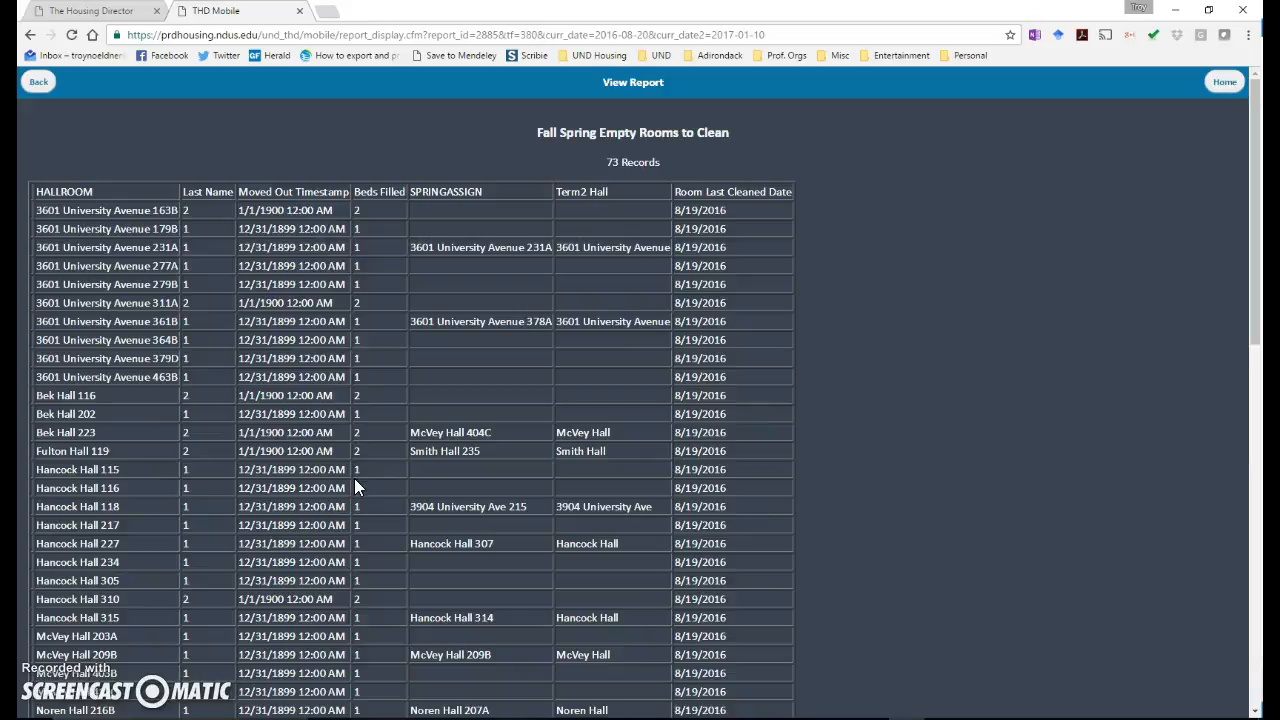
Step: Return to the main menu after reviewing the 73-record report
{"action": "left_click", "coordinate": [254, 265]}
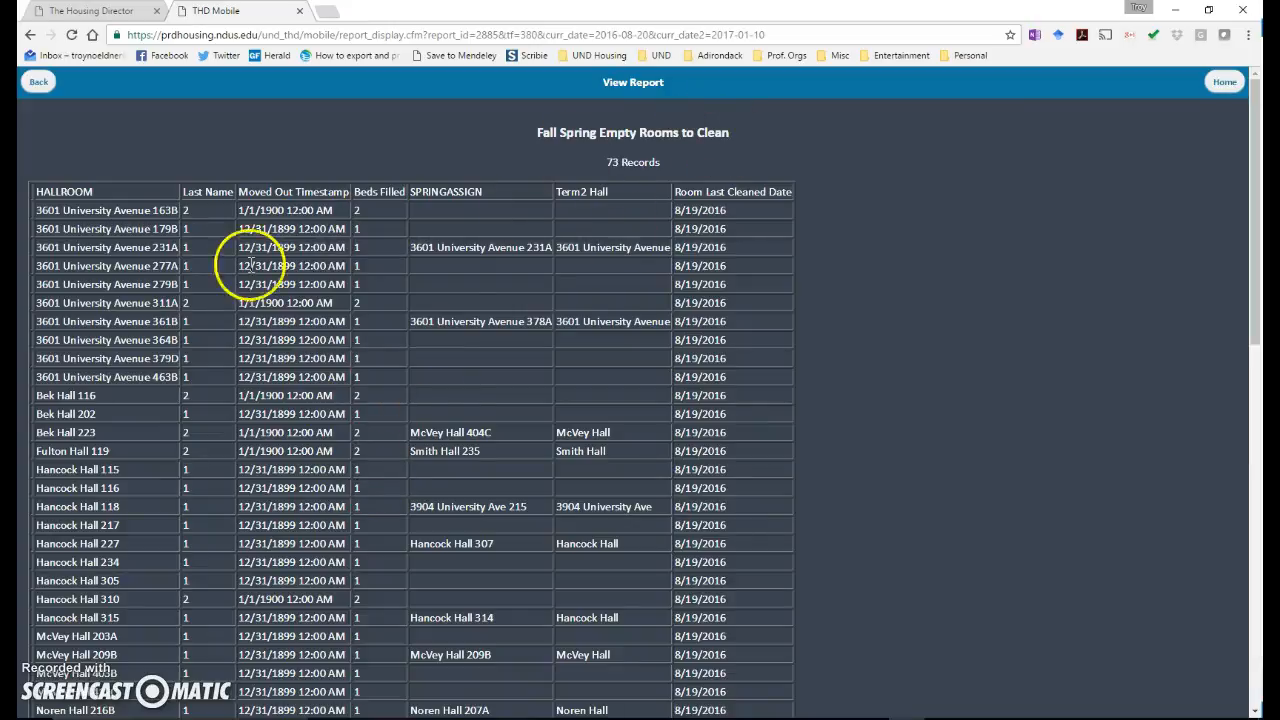
{"action": "mouse_move", "coordinate": [336, 217]}
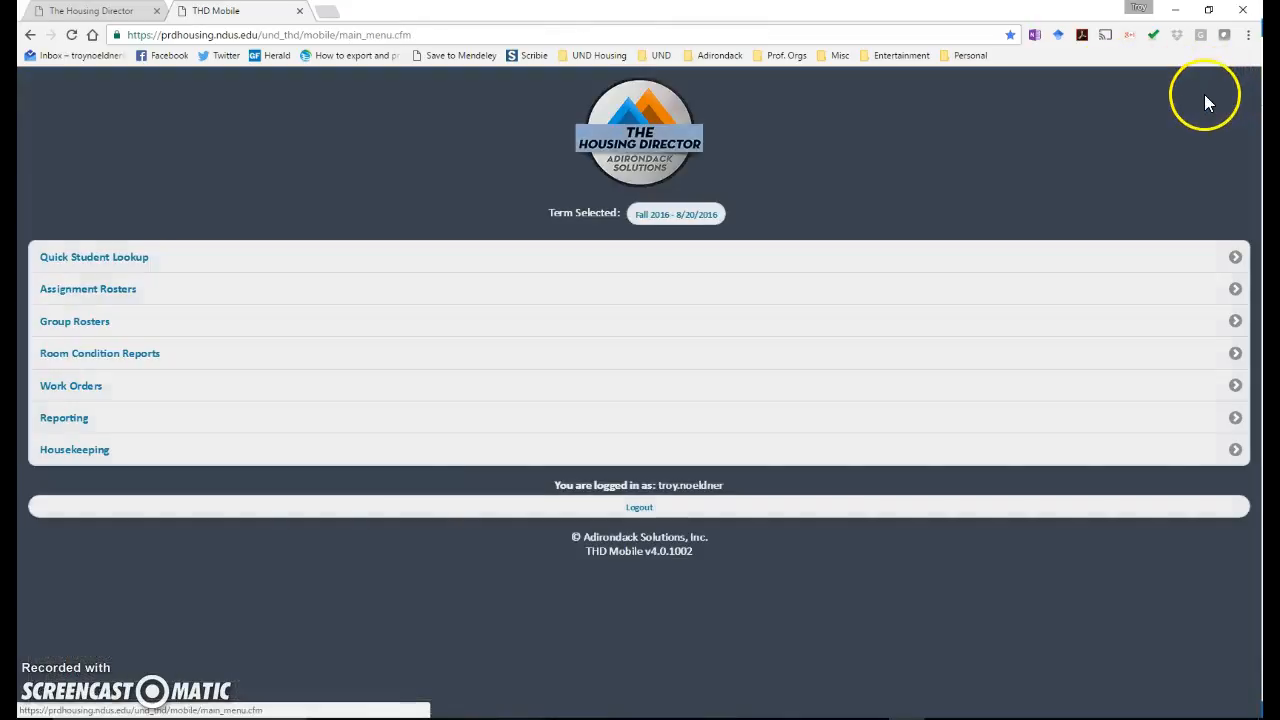
{"action": "mouse_move", "coordinate": [165, 462]}
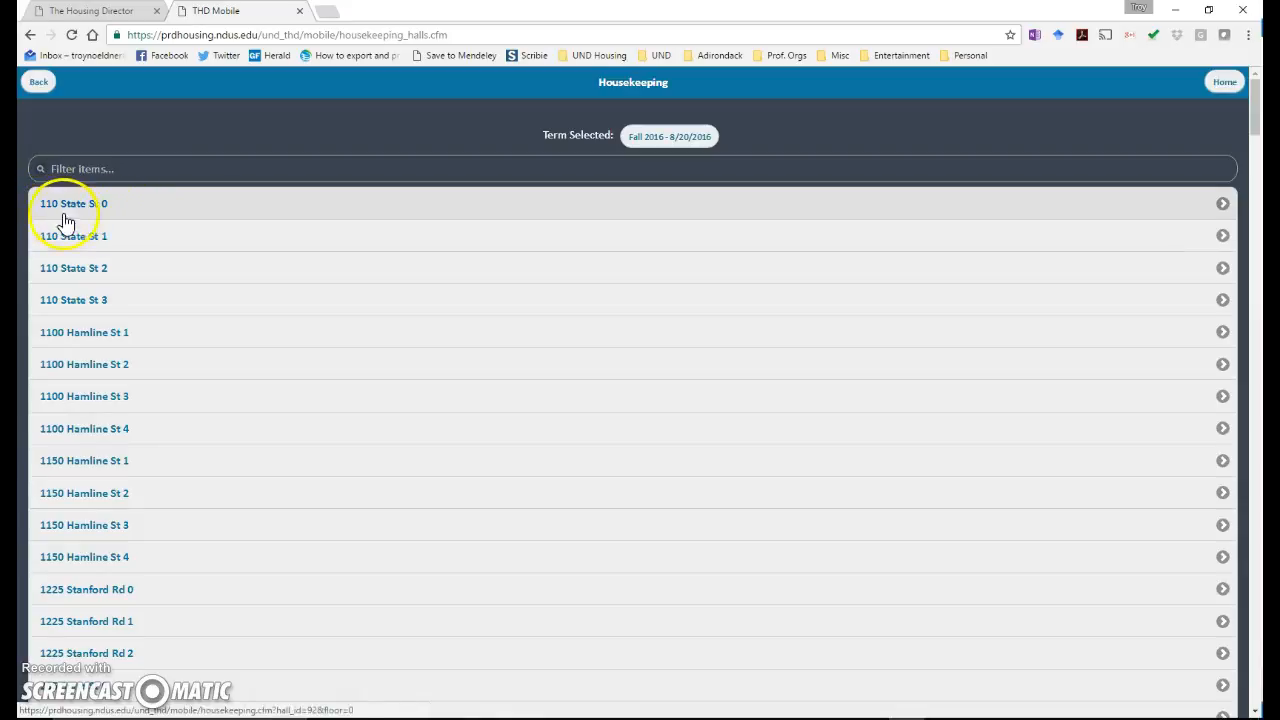
{"action": "mouse_move", "coordinate": [74, 211]}
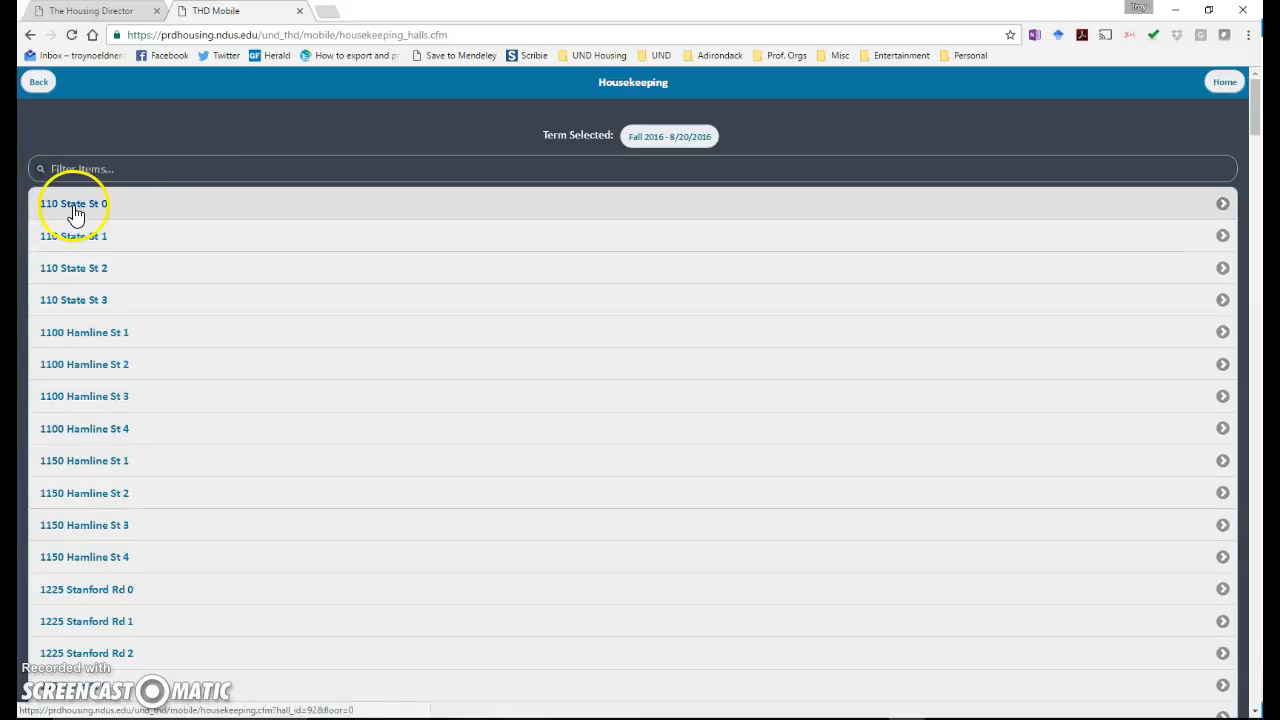
{"action": "mouse_move", "coordinate": [160, 268]}
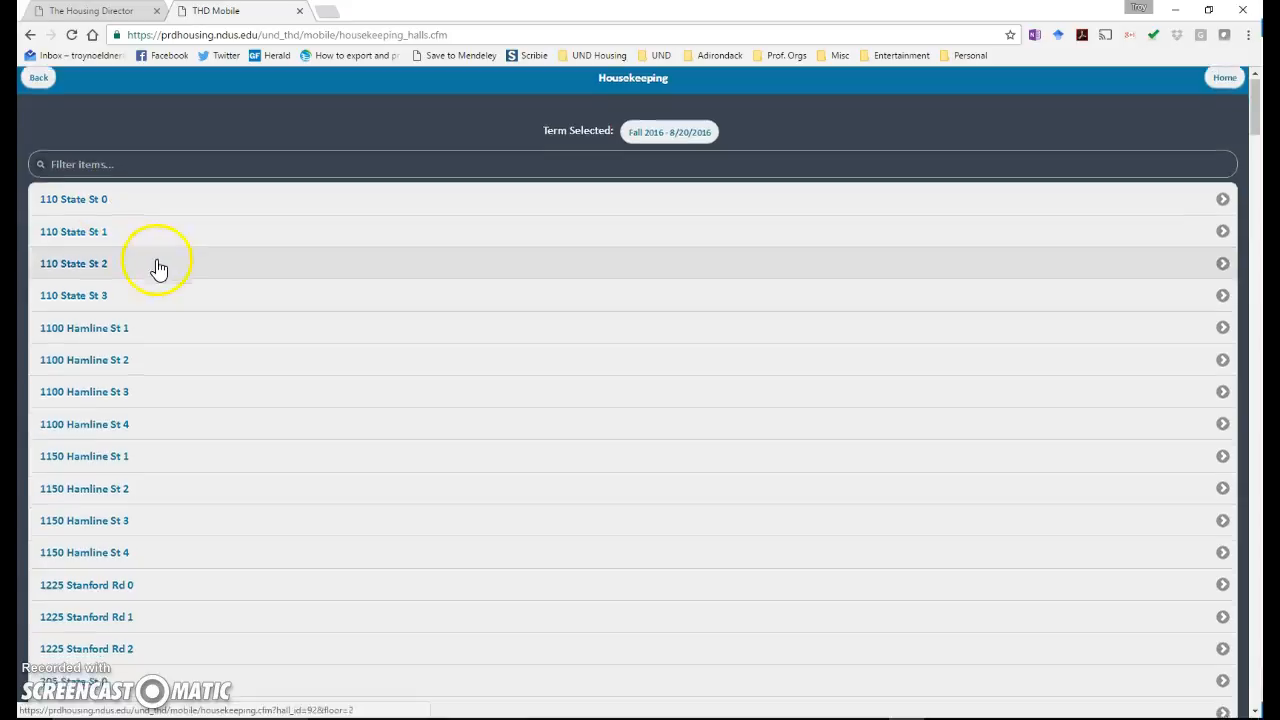
Step: Scroll the Housekeeping hall list down and select Noren Hall floor 1
{"action": "scroll", "scroll_direction": "down", "scroll_amount": 3}
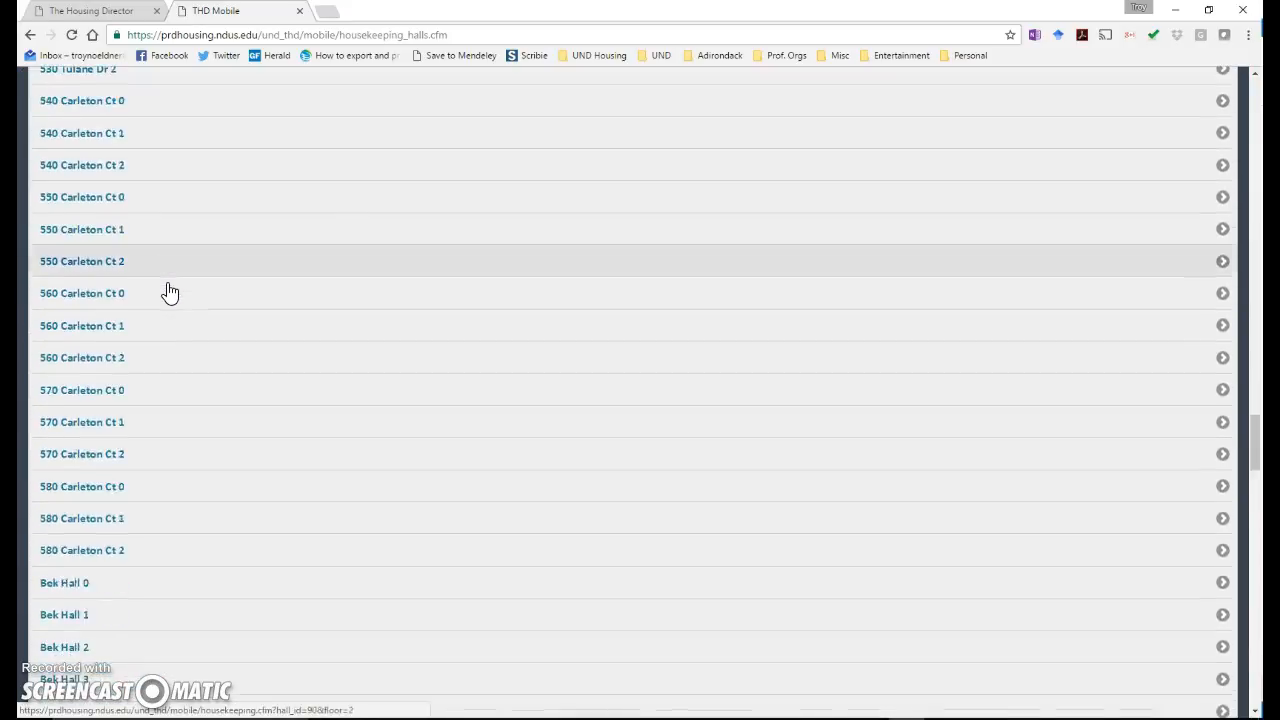
{"action": "scroll", "scroll_direction": "down", "scroll_amount": 3}
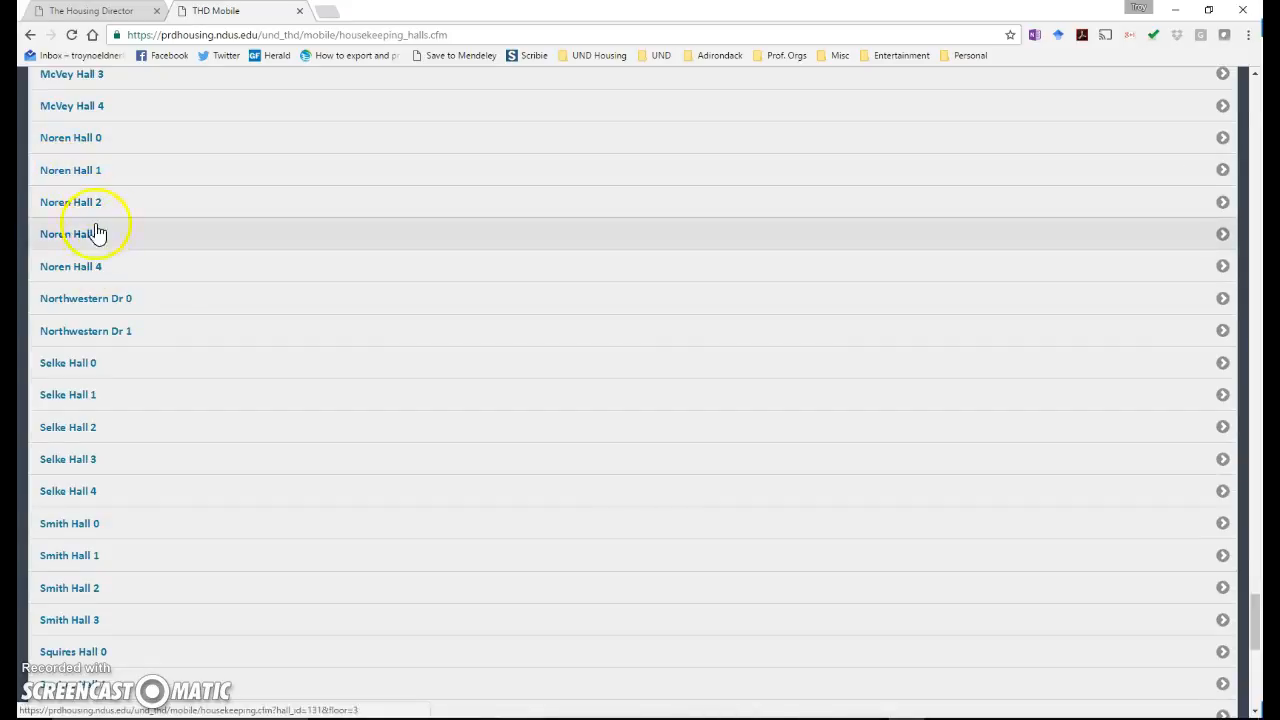
{"action": "left_click", "coordinate": [71, 170]}
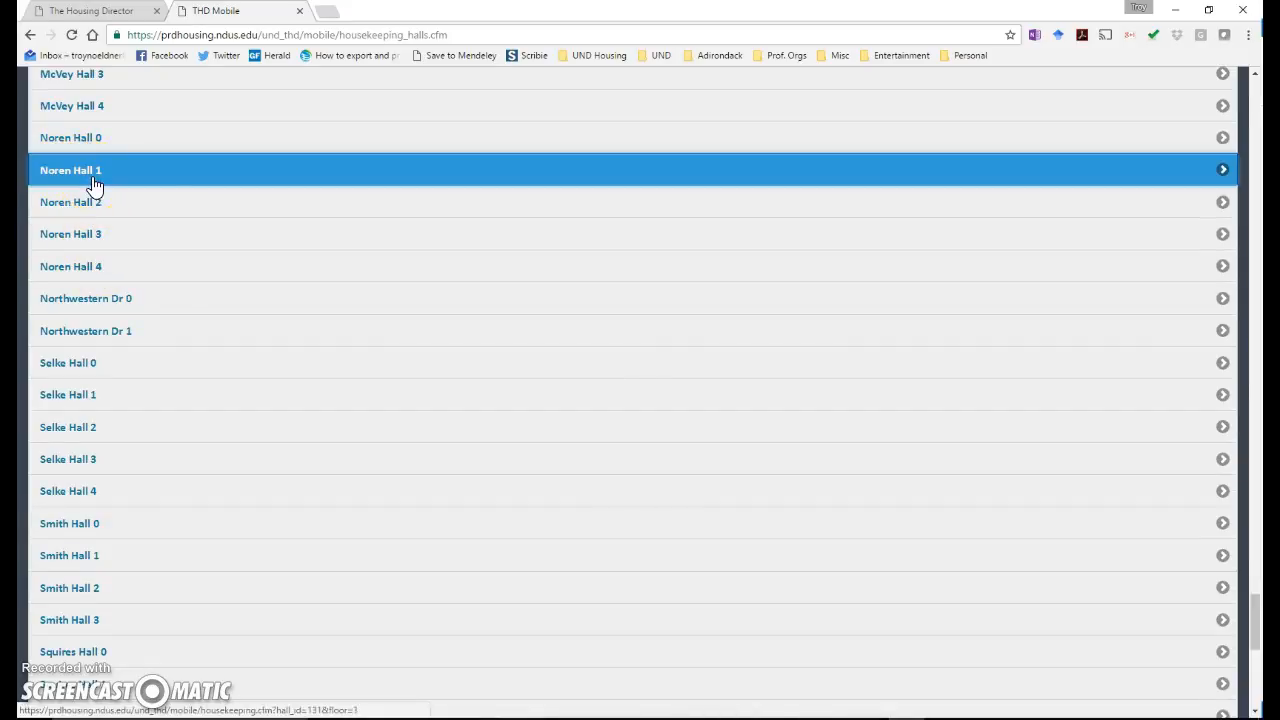
Step: Mark Noren Hall room 106B as just cleaned and confirm with OK
{"action": "left_click", "coordinate": [95, 170]}
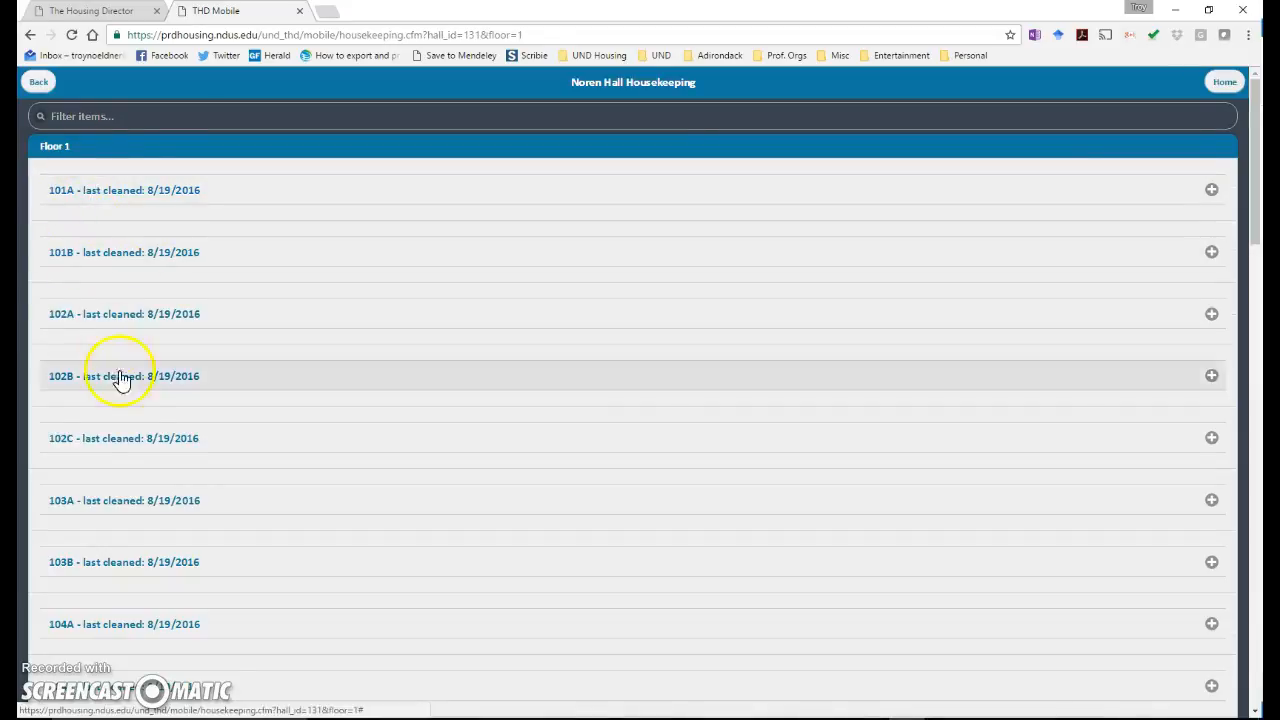
{"action": "scroll", "scroll_direction": "down", "scroll_amount": 3}
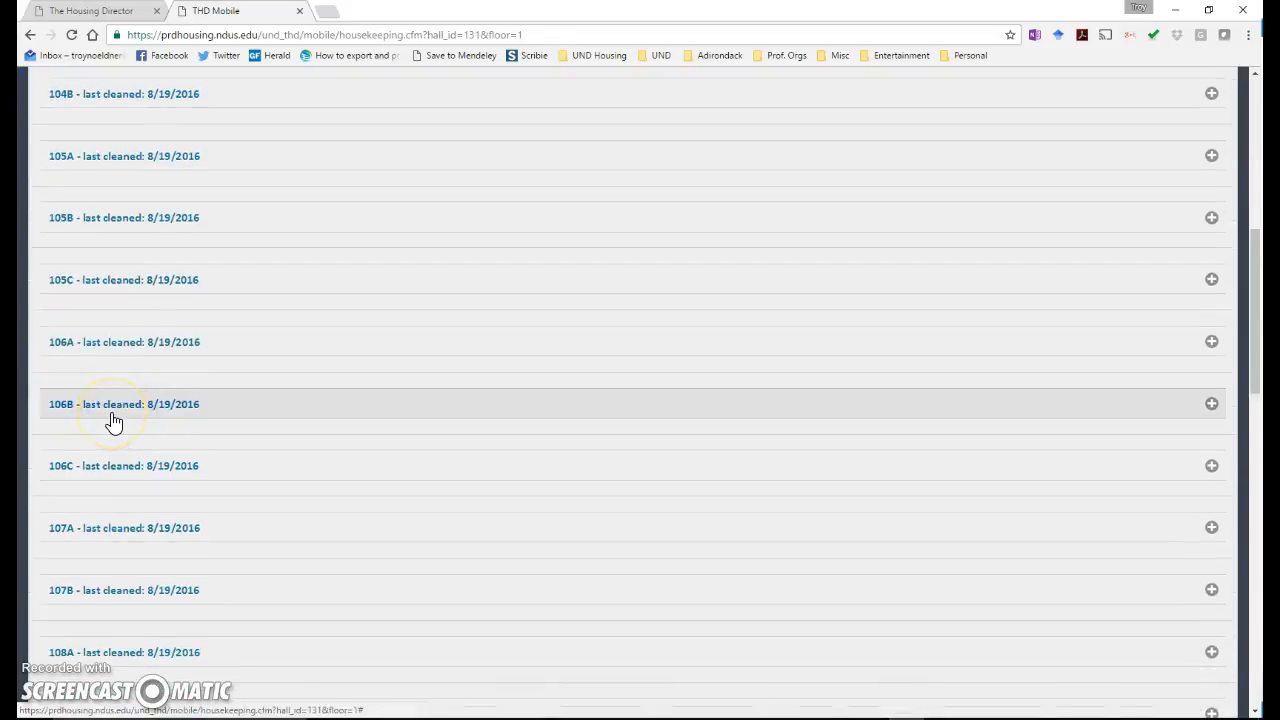
{"action": "left_click", "coordinate": [115, 404]}
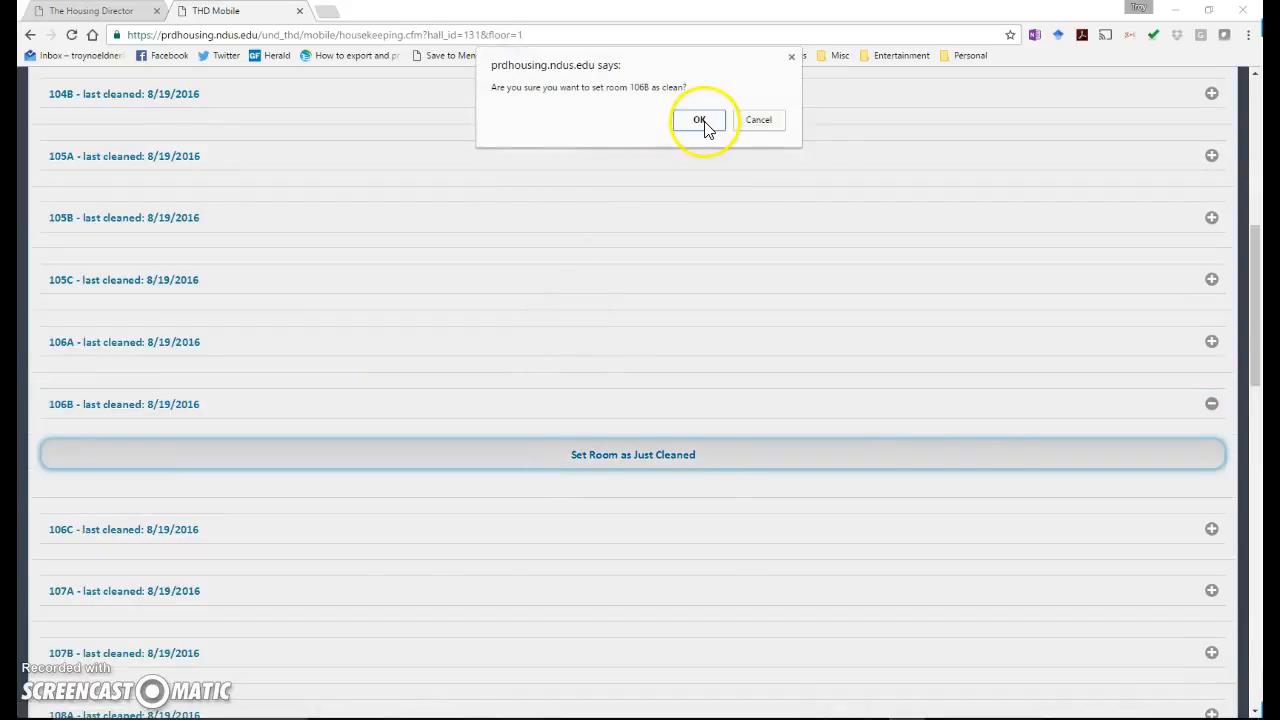
{"action": "left_click", "coordinate": [700, 120]}
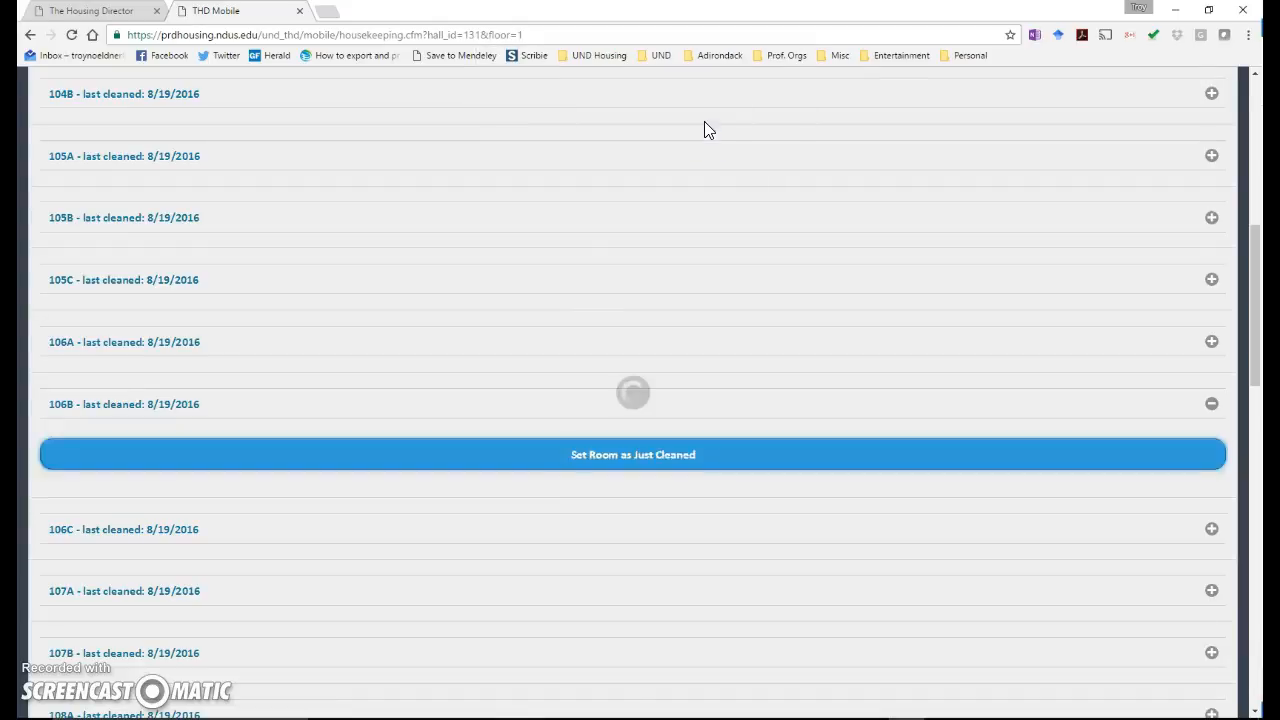
{"action": "left_click", "coordinate": [633, 455]}
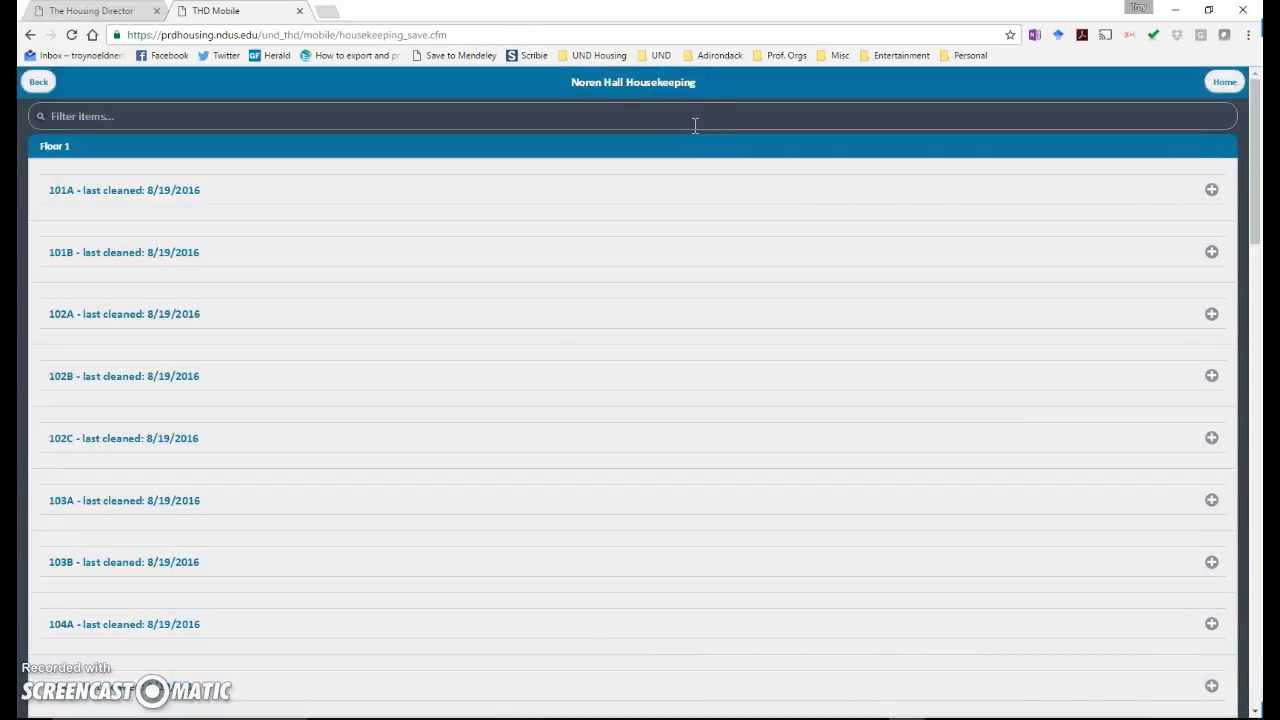